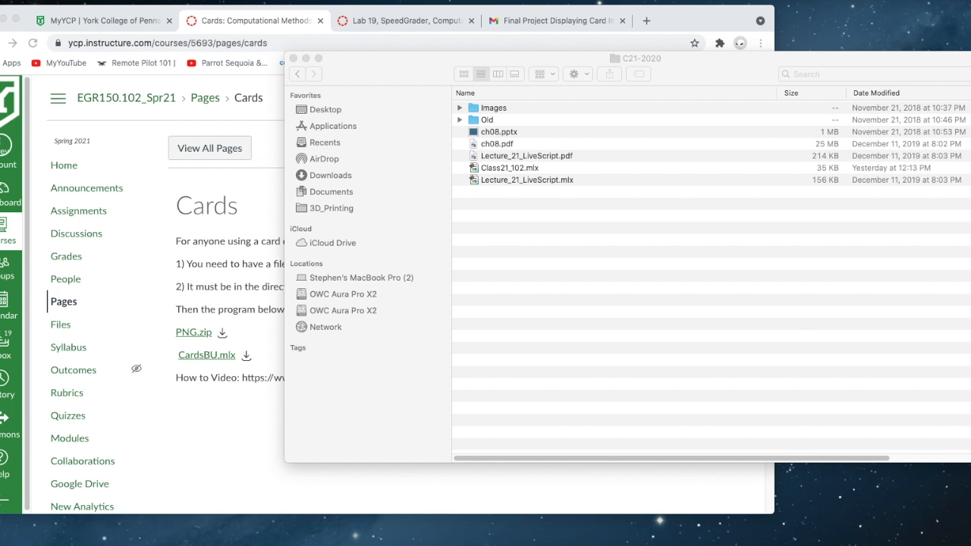
Download CardsBU.mlx and PNG.zip from the Canvas Cards page into the course folder.
{"action": "left_click", "coordinate": [206, 355]}
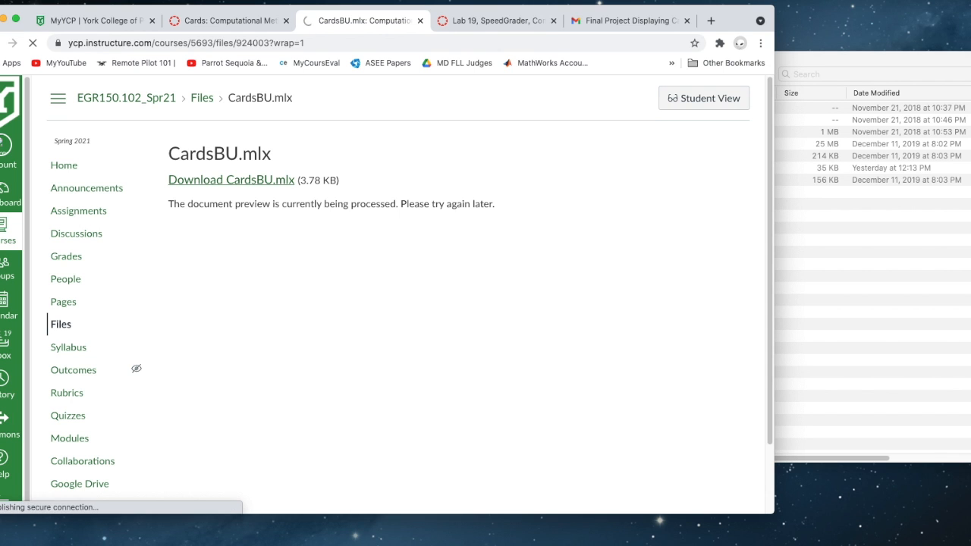
{"action": "left_click", "coordinate": [231, 179]}
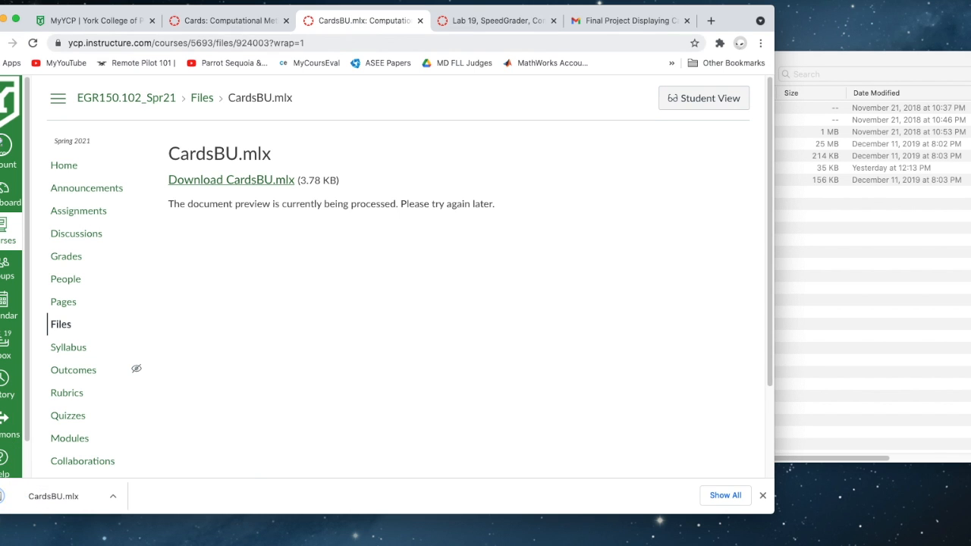
{"action": "left_click", "coordinate": [710, 21]}
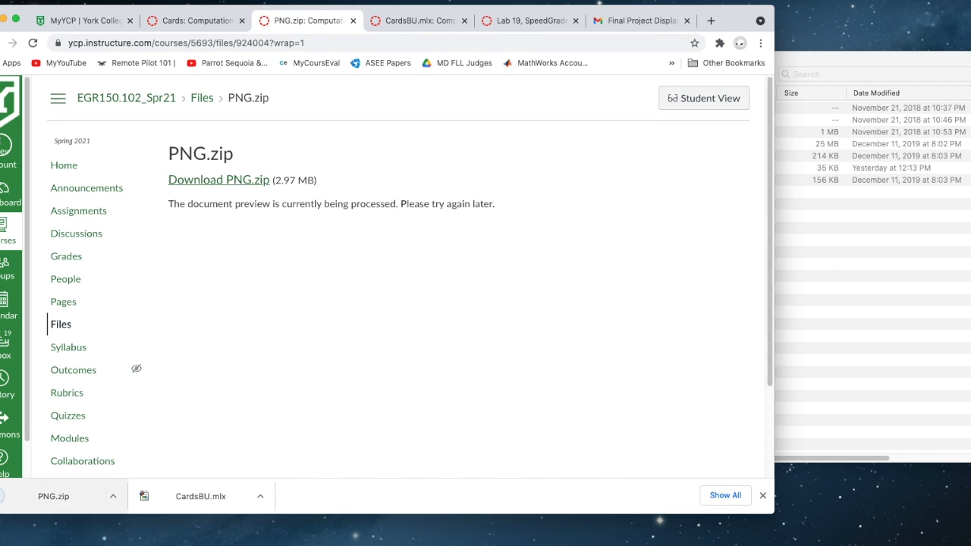
{"action": "scroll", "scroll_direction": "down", "scroll_amount": 3}
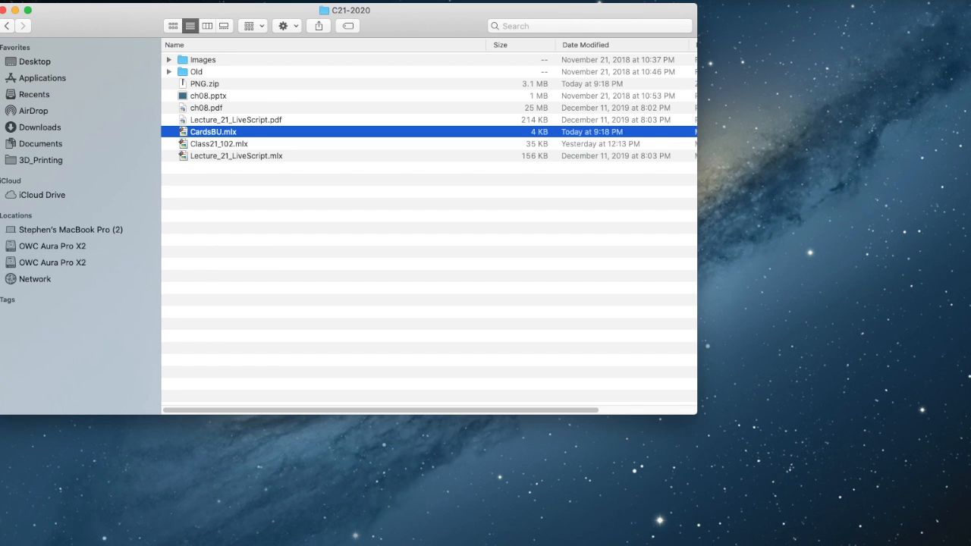
Unzip PNG.zip in the C21-2020 folder and select the extracted PNG folder.
{"action": "double_click", "coordinate": [212, 131]}
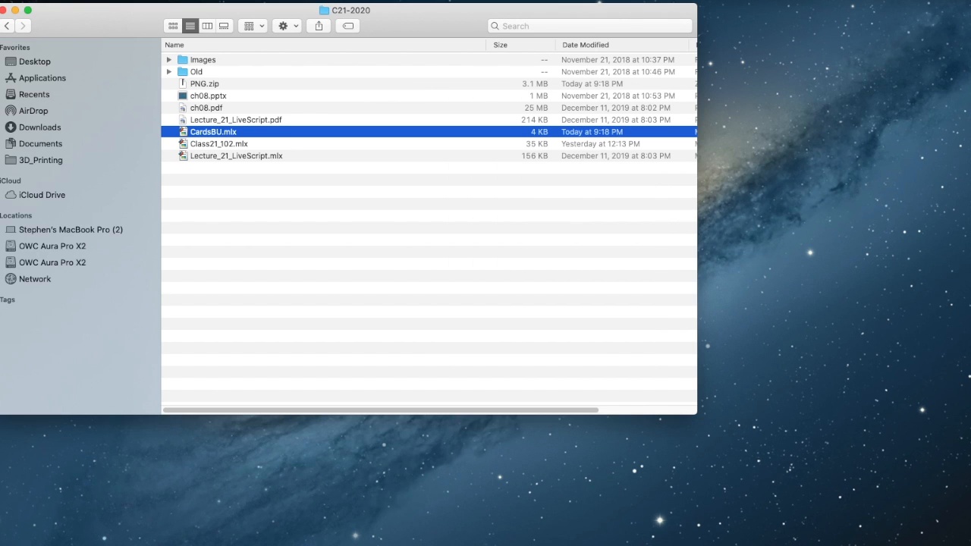
{"action": "left_click", "coordinate": [205, 83]}
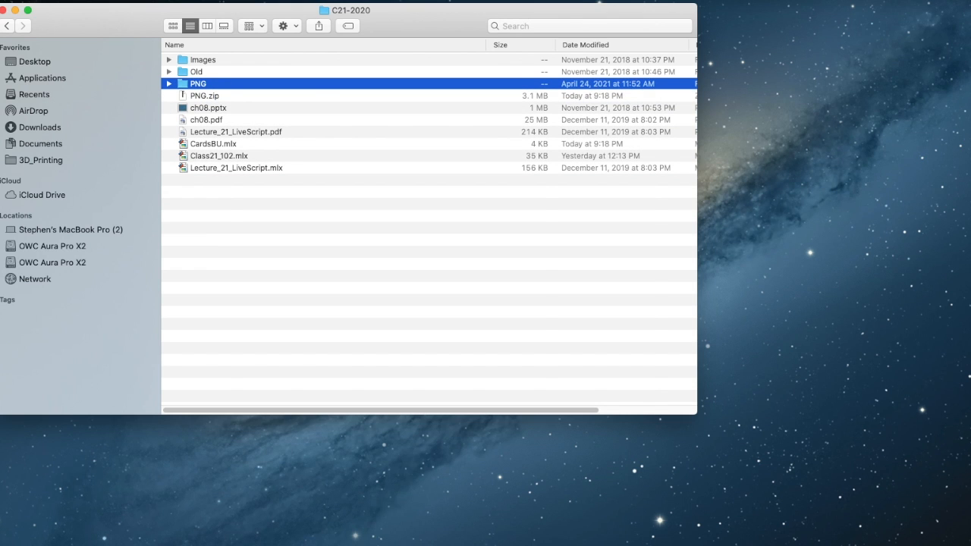
Preview the 2H.png and 2D.png card images from the PNG folder, then collapse the folder.
{"action": "left_click", "coordinate": [170, 83]}
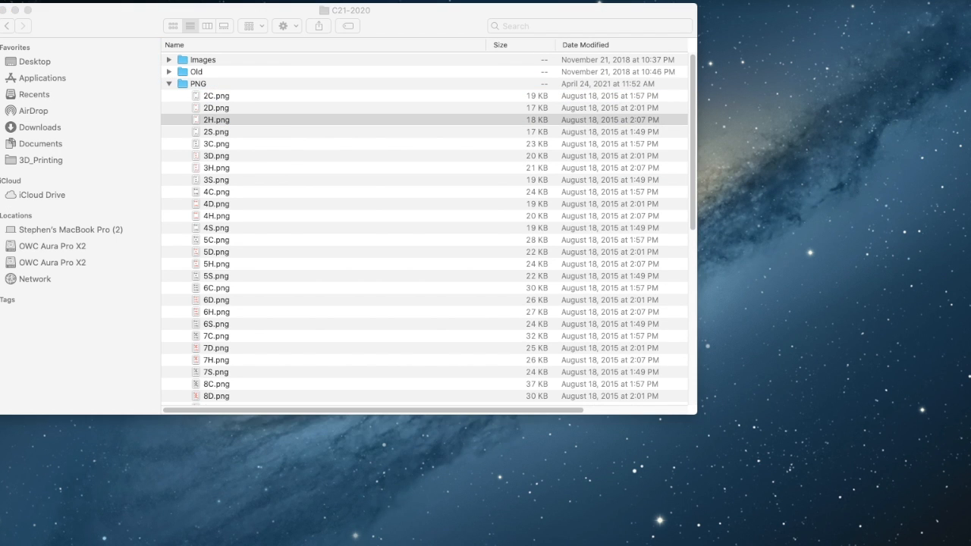
{"action": "double_click", "coordinate": [215, 120]}
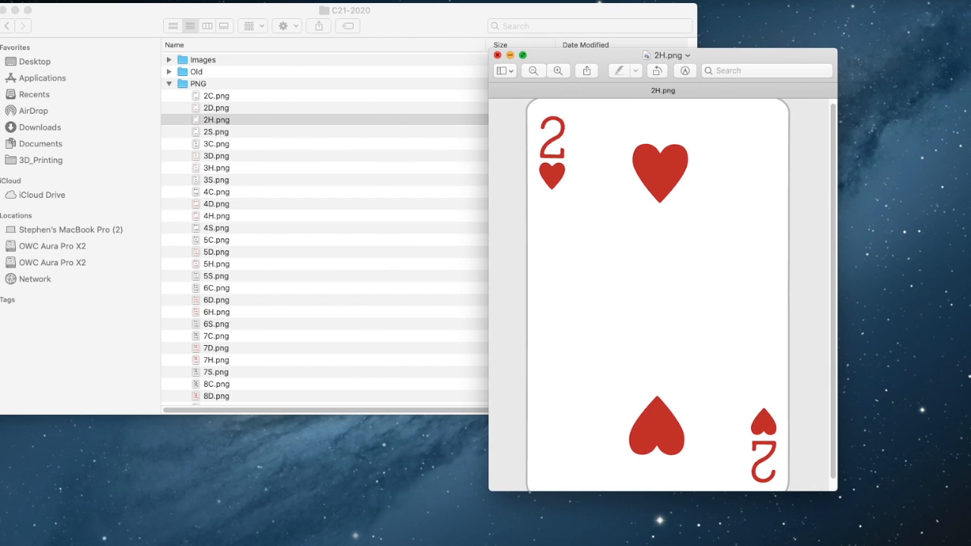
{"action": "left_click", "coordinate": [498, 54]}
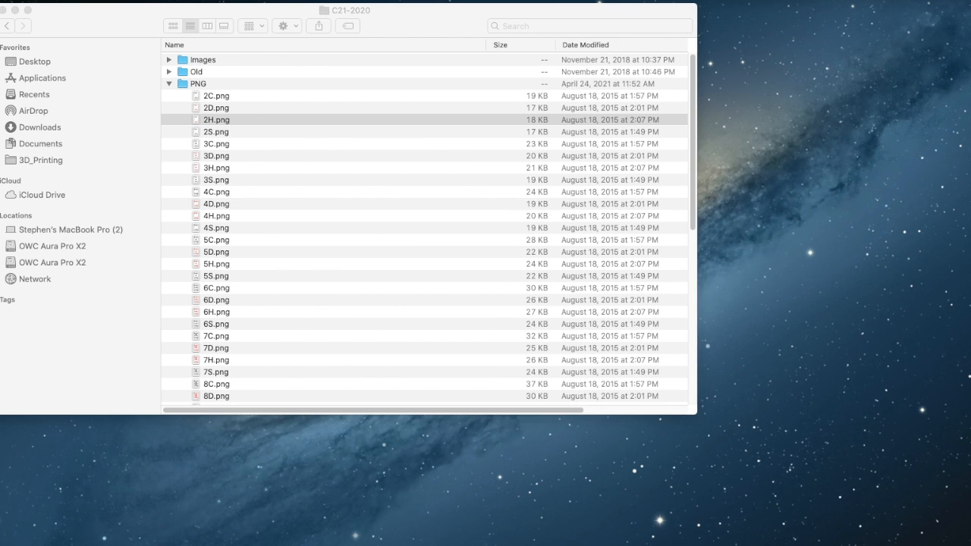
{"action": "left_click", "coordinate": [216, 108]}
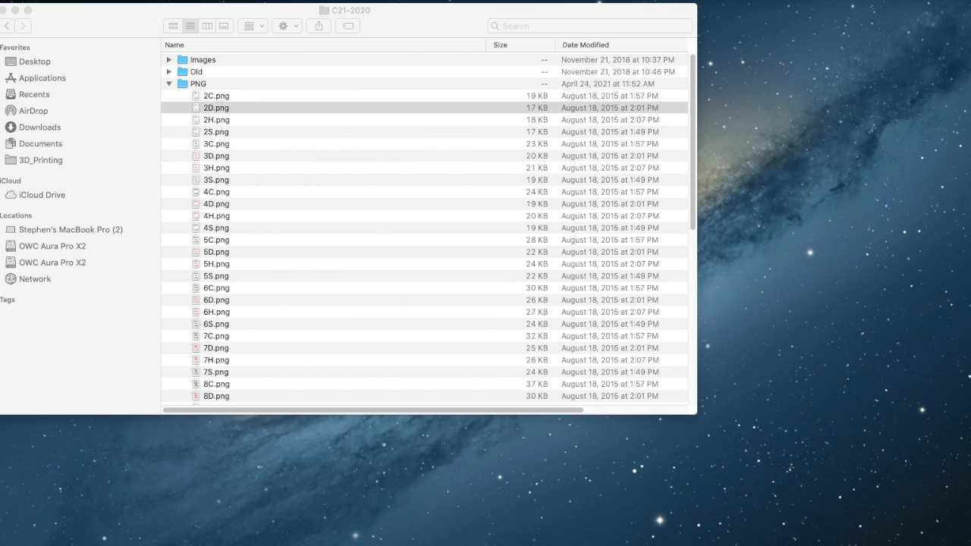
{"action": "double_click", "coordinate": [215, 106]}
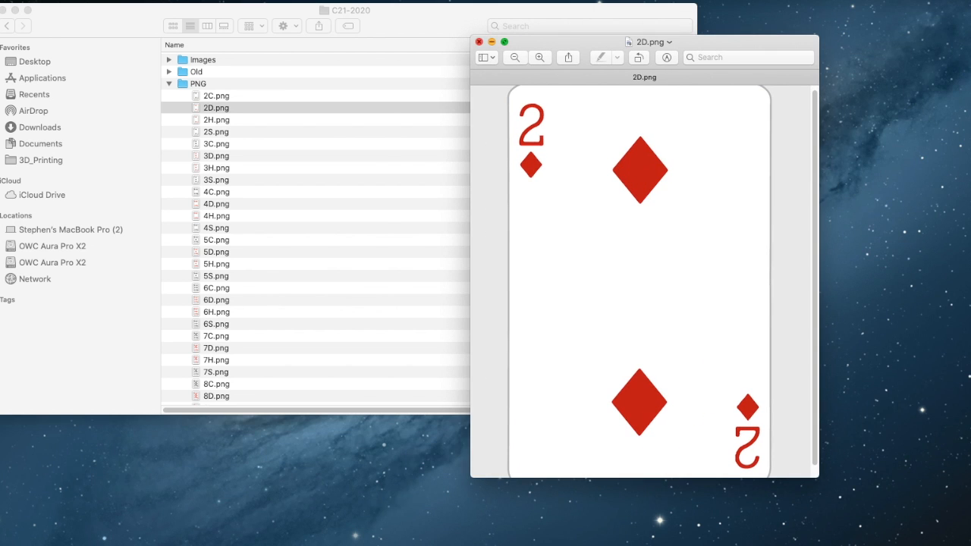
{"action": "left_click", "coordinate": [480, 42]}
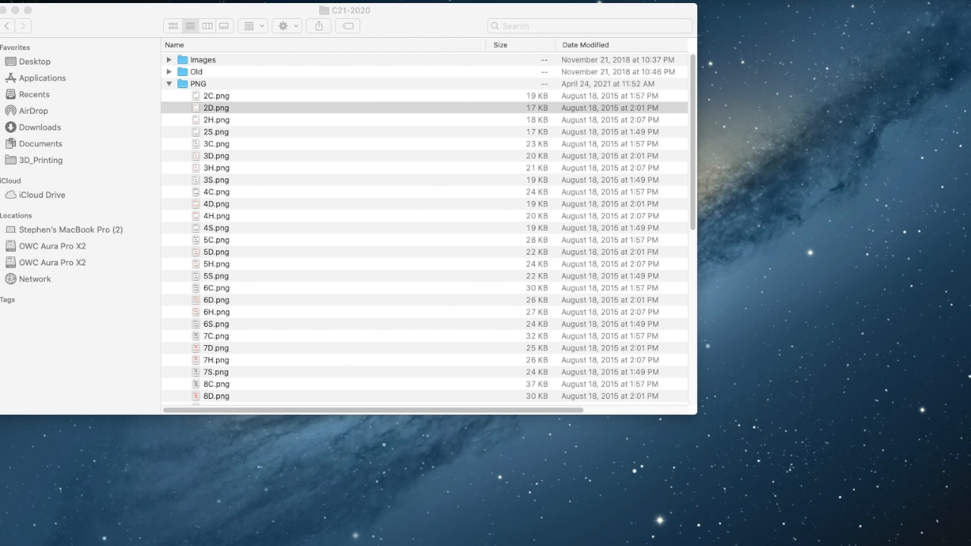
{"action": "left_click", "coordinate": [169, 83]}
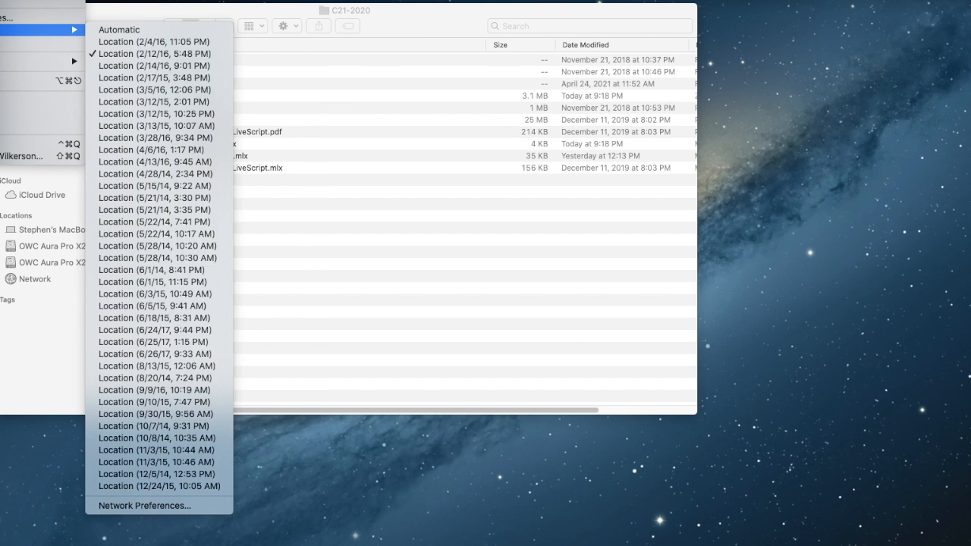
Force quit the unresponsive MATLAB via the Force Quit Applications window.
{"action": "key", "text": "cmd+option+escape"}
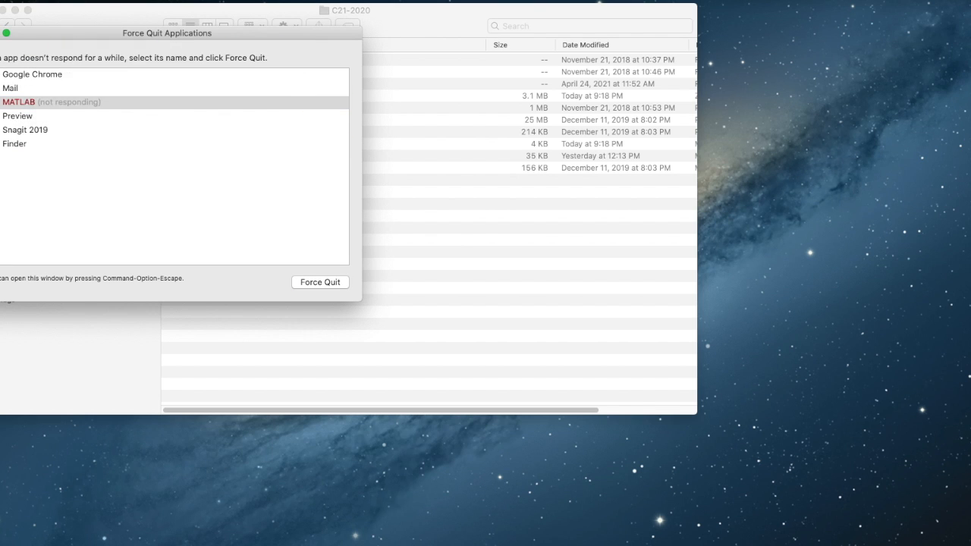
{"action": "left_click", "coordinate": [318, 281]}
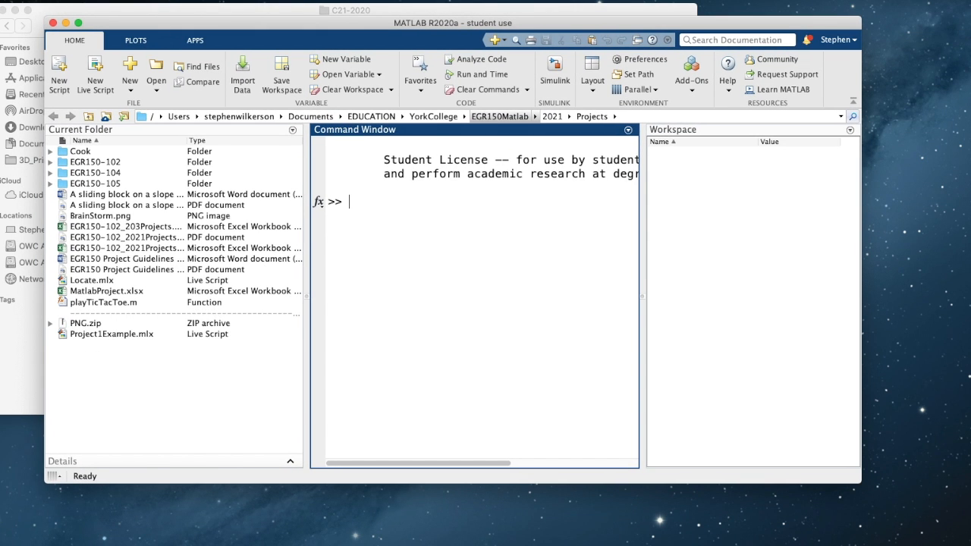
Navigate MATLAB's current folder to Classes/C21-2020.
{"action": "left_click", "coordinate": [552, 116]}
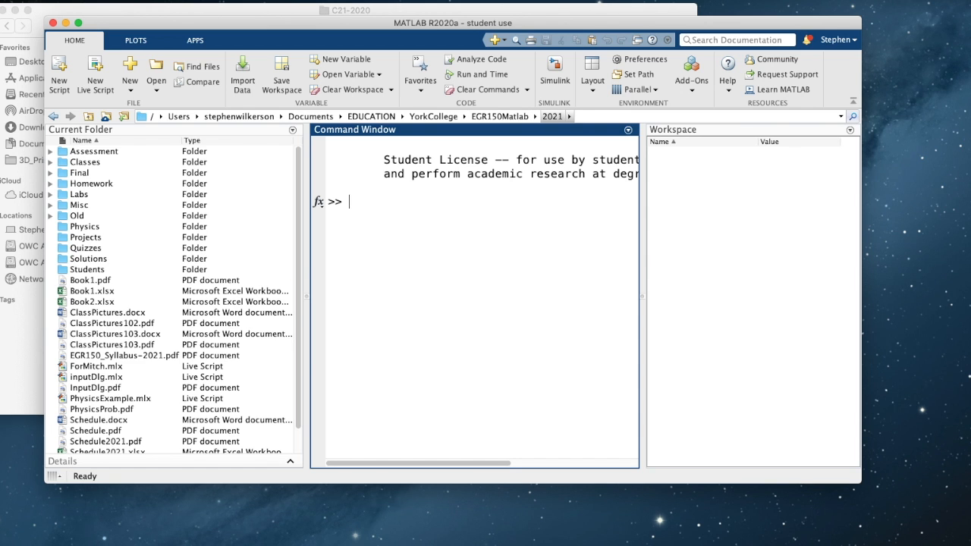
{"action": "left_click", "coordinate": [85, 161]}
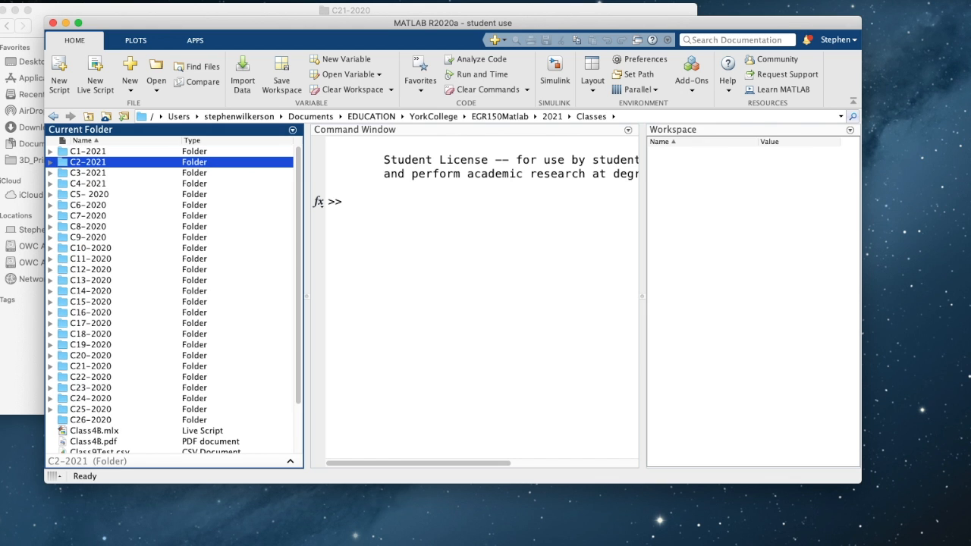
{"action": "right_click", "coordinate": [91, 365]}
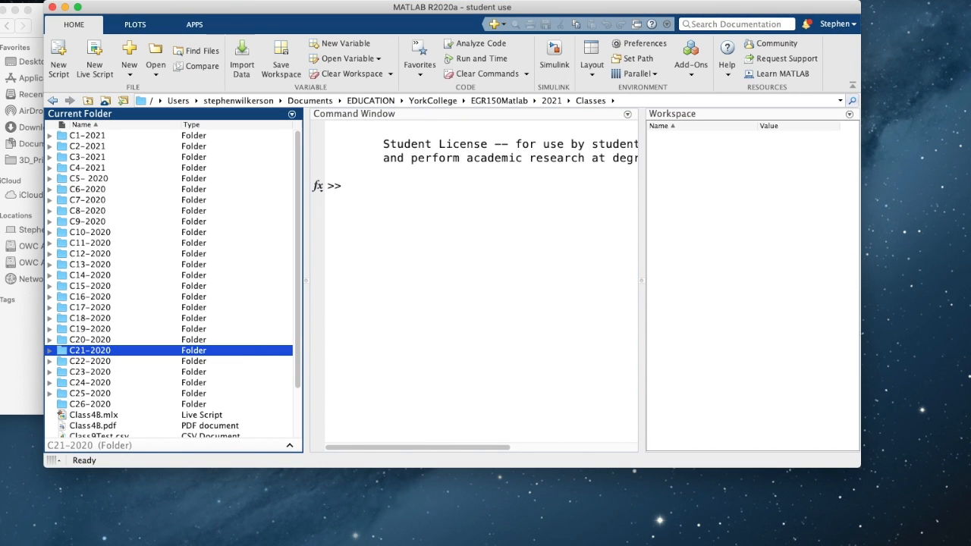
{"action": "right_click", "coordinate": [89, 349]}
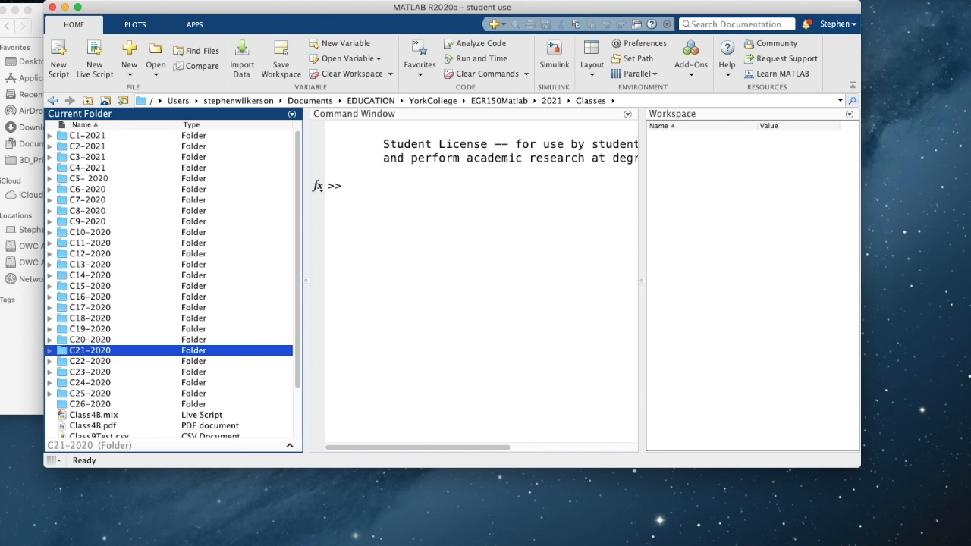
{"action": "double_click", "coordinate": [90, 349]}
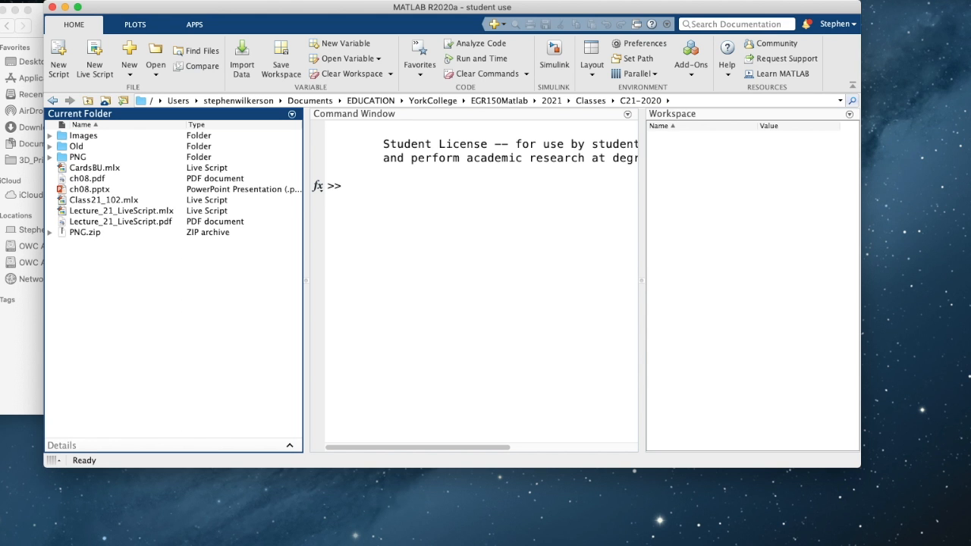
Open CardsBU.mlx in the Live Editor showing the Card Deck script.
{"action": "left_click", "coordinate": [94, 167]}
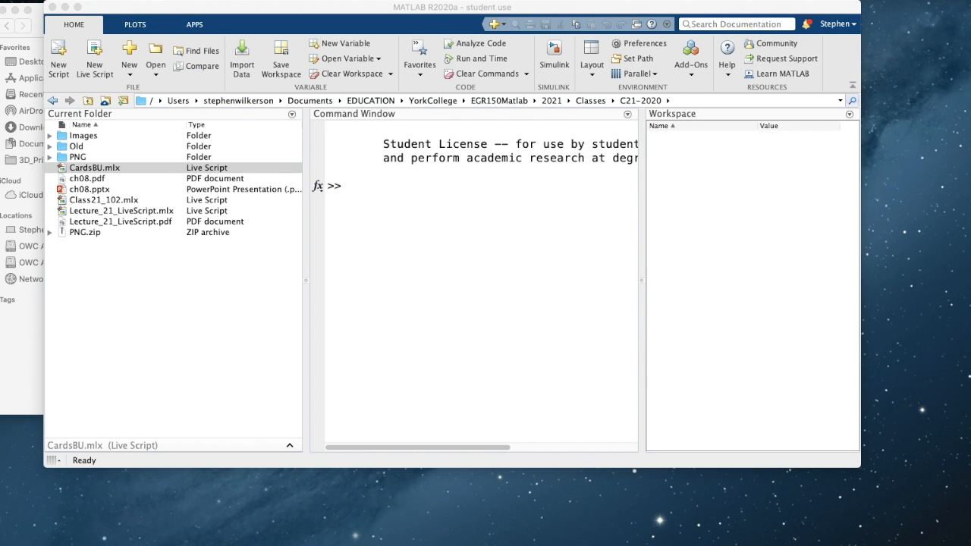
{"action": "double_click", "coordinate": [94, 166]}
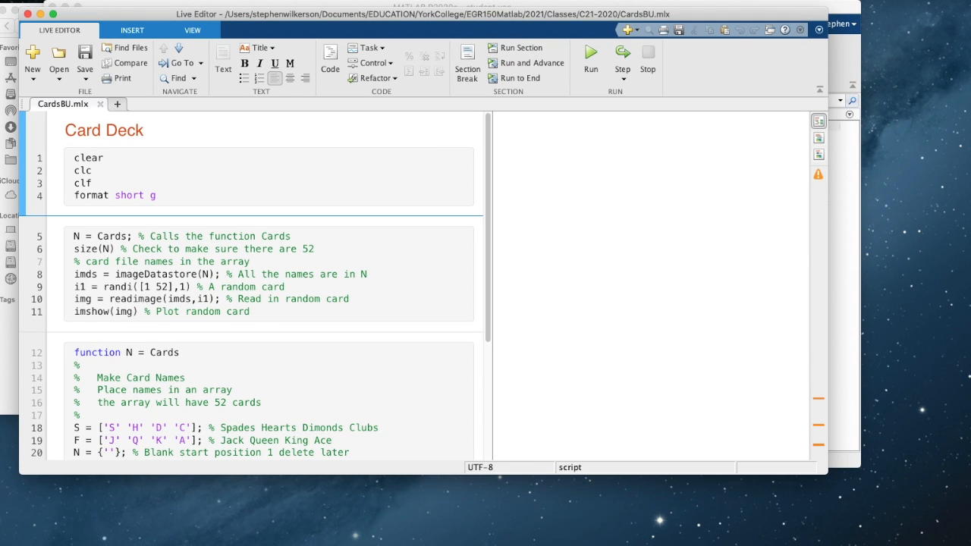
Run the Card Deck script repeatedly, confirming 52 cards and drawing random cards such as the queen of clubs.
{"action": "left_click", "coordinate": [66, 130]}
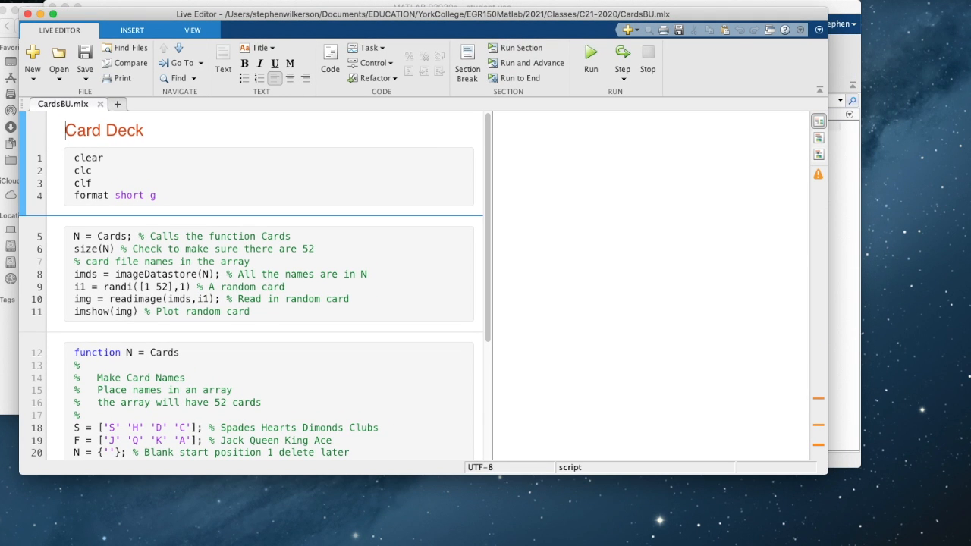
{"action": "left_click", "coordinate": [590, 58]}
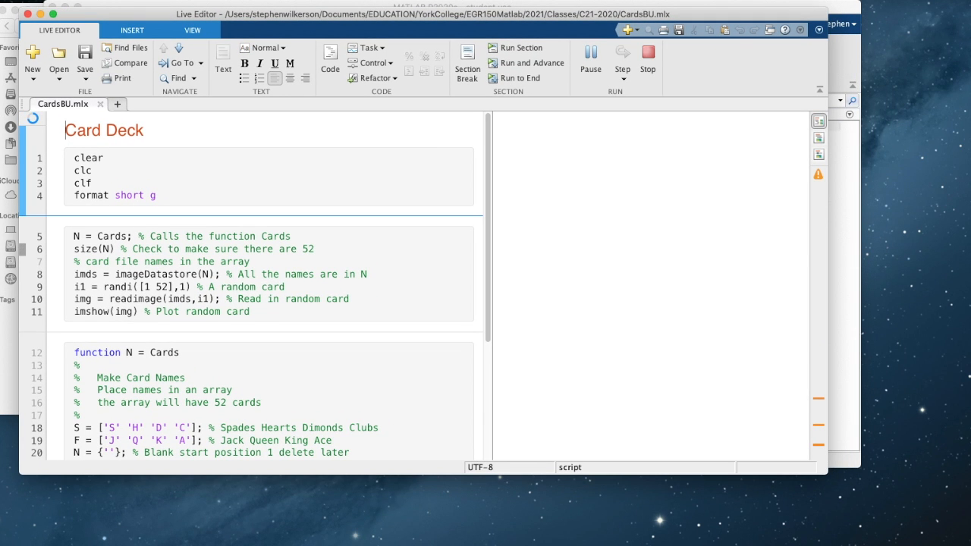
{"action": "left_click", "coordinate": [519, 52]}
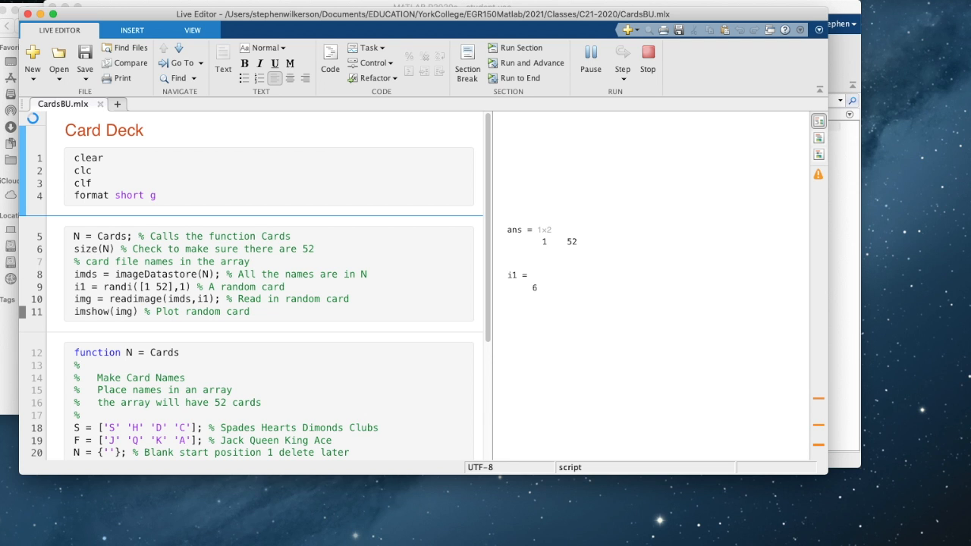
{"action": "left_click", "coordinate": [519, 47]}
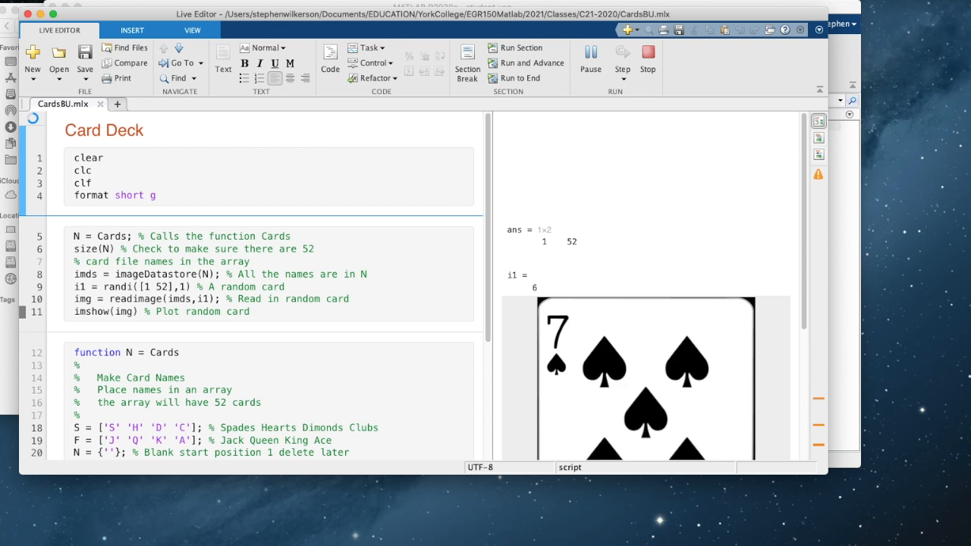
{"action": "left_click", "coordinate": [109, 261]}
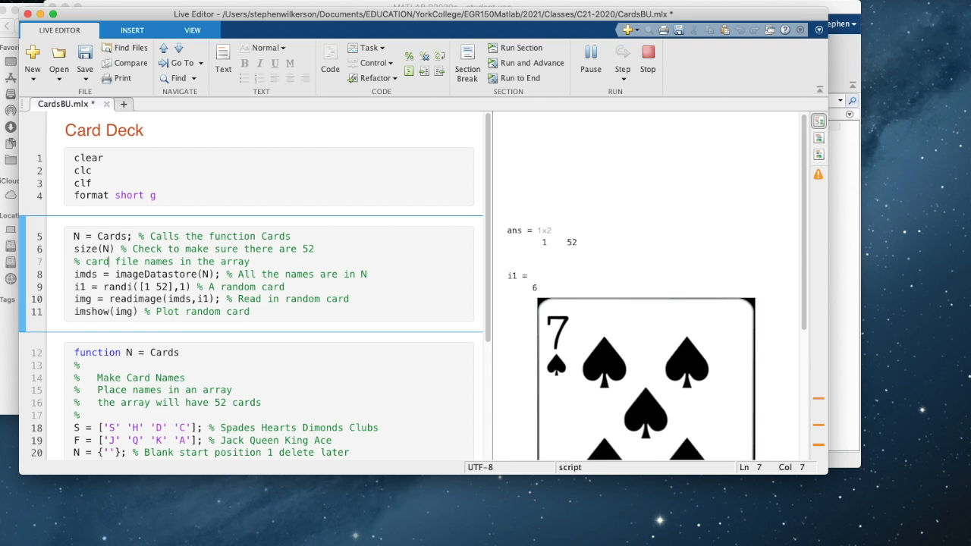
{"action": "left_click", "coordinate": [519, 46]}
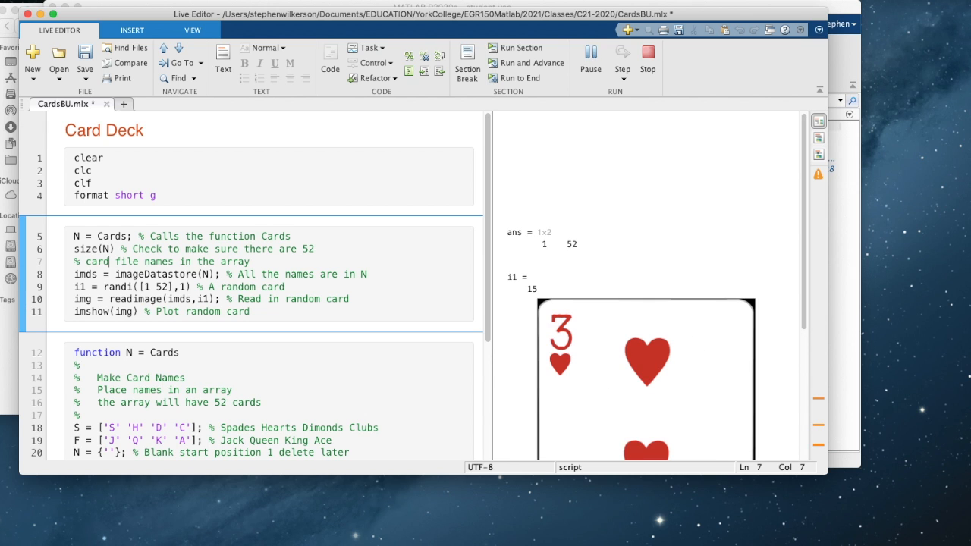
{"action": "left_click", "coordinate": [513, 47]}
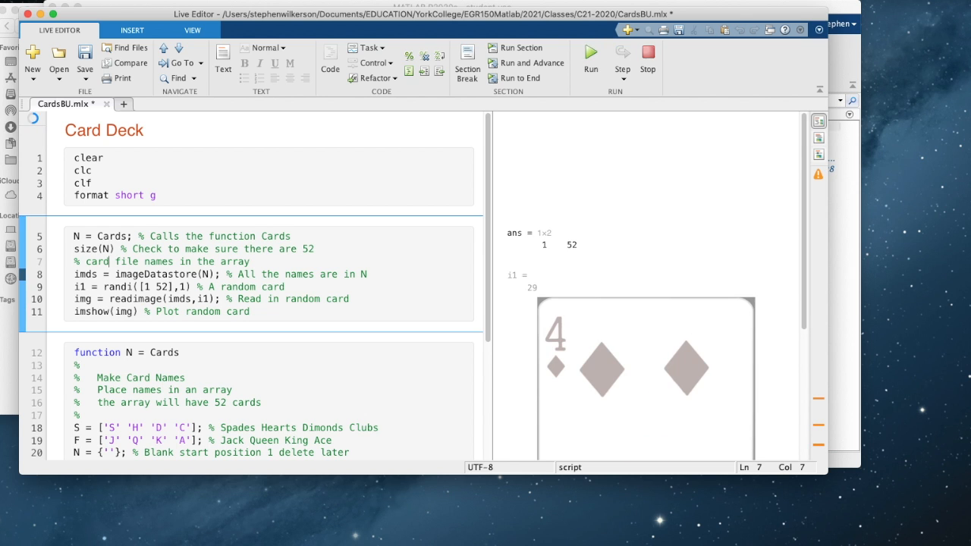
{"action": "left_click", "coordinate": [590, 58]}
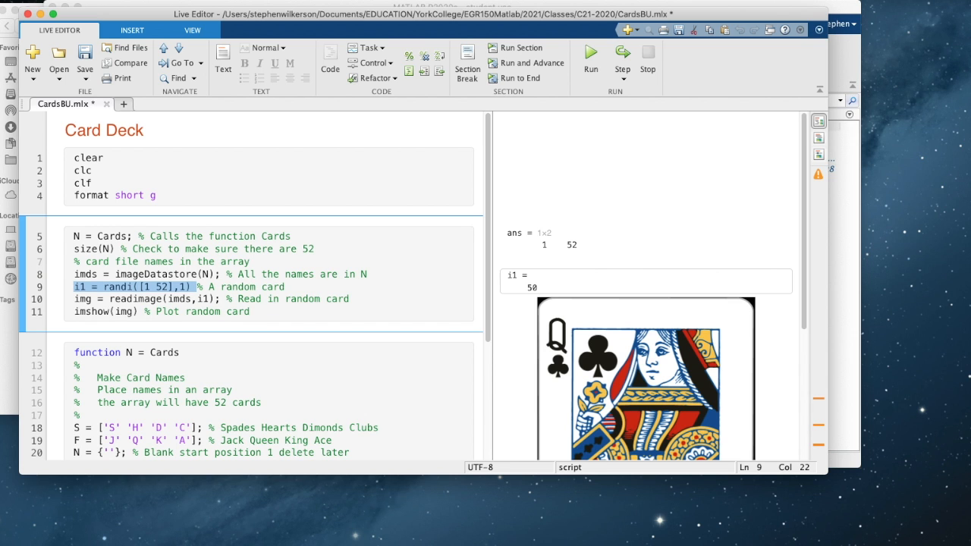
Rerun the randi card section twice to draw new cards, including the king of clubs.
{"action": "left_click", "coordinate": [591, 57]}
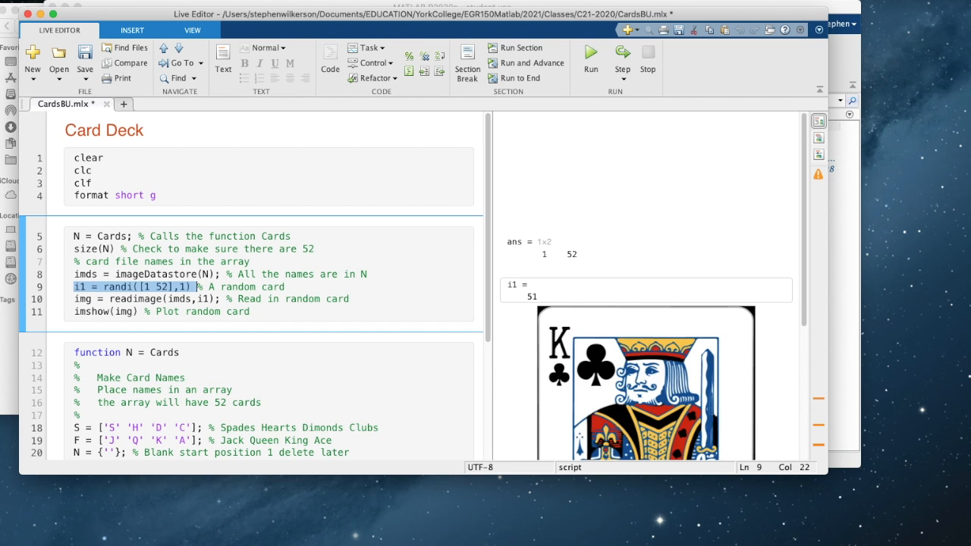
{"action": "left_click", "coordinate": [590, 58]}
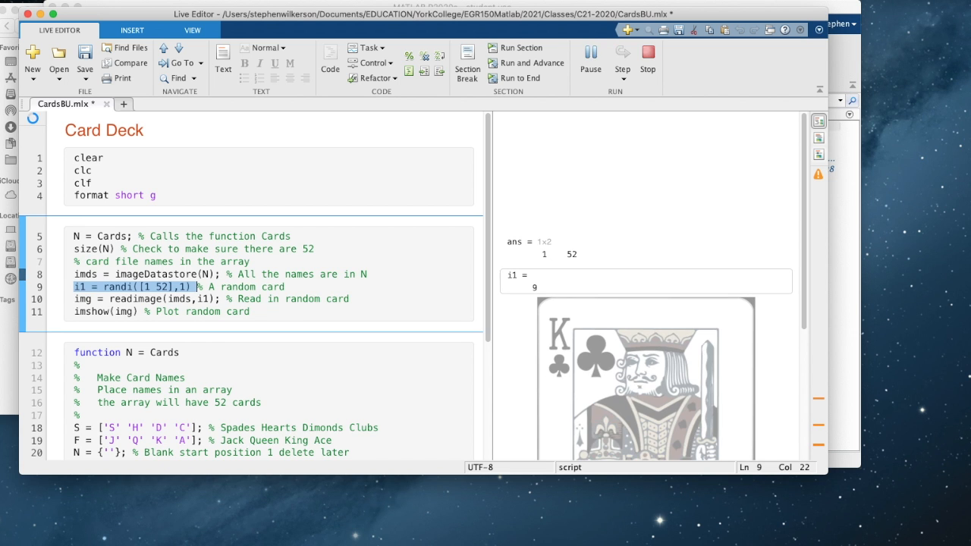